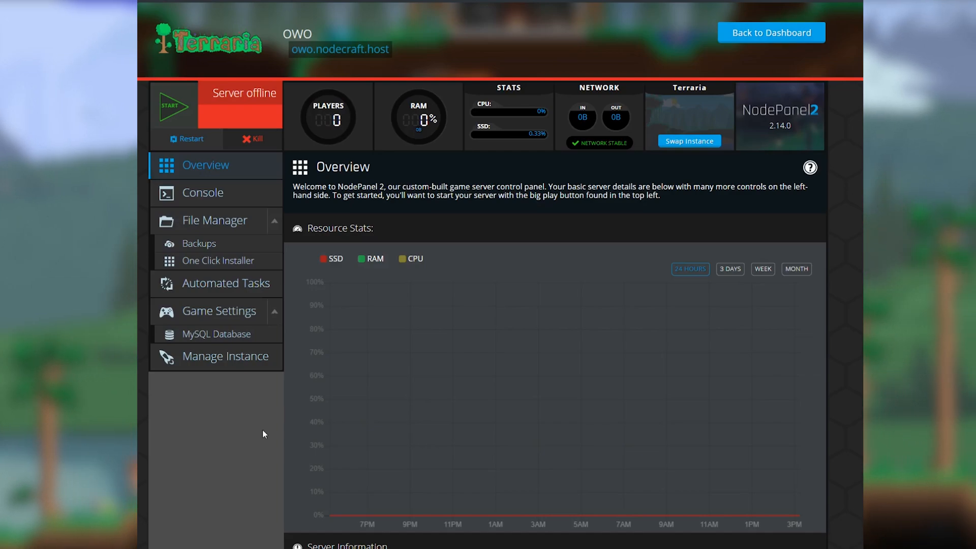
Step: Review the offline Terraria server's console log, then return to Overview and the One Click Installer
click(201, 192)
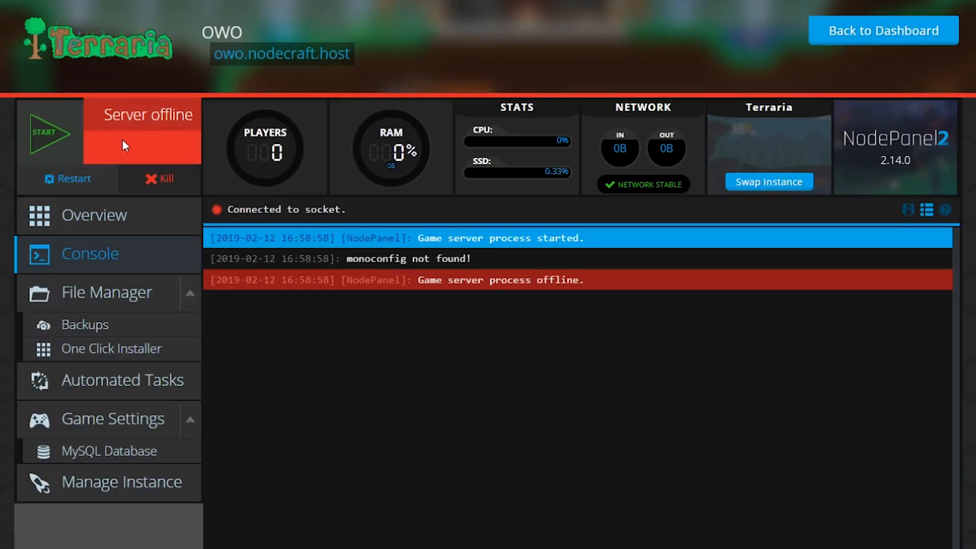
click(44, 132)
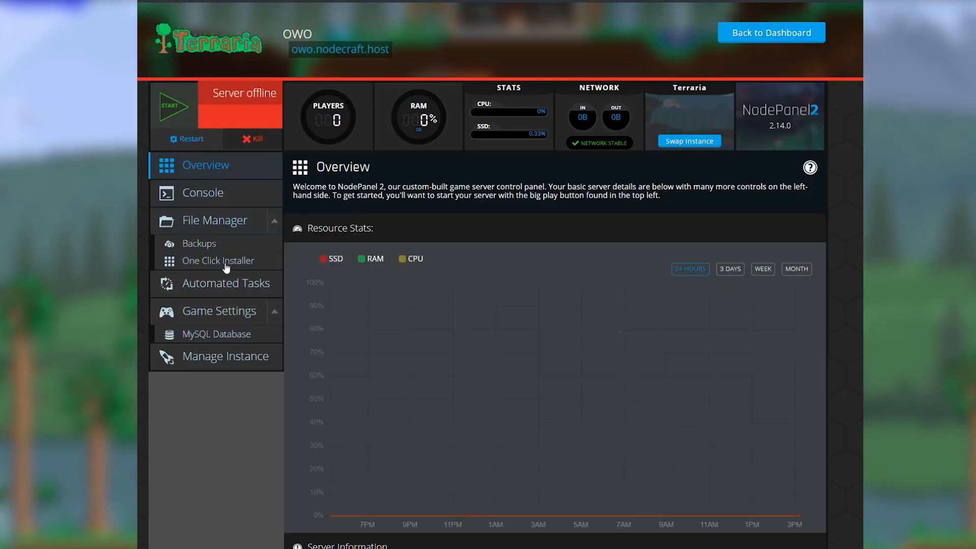
click(217, 261)
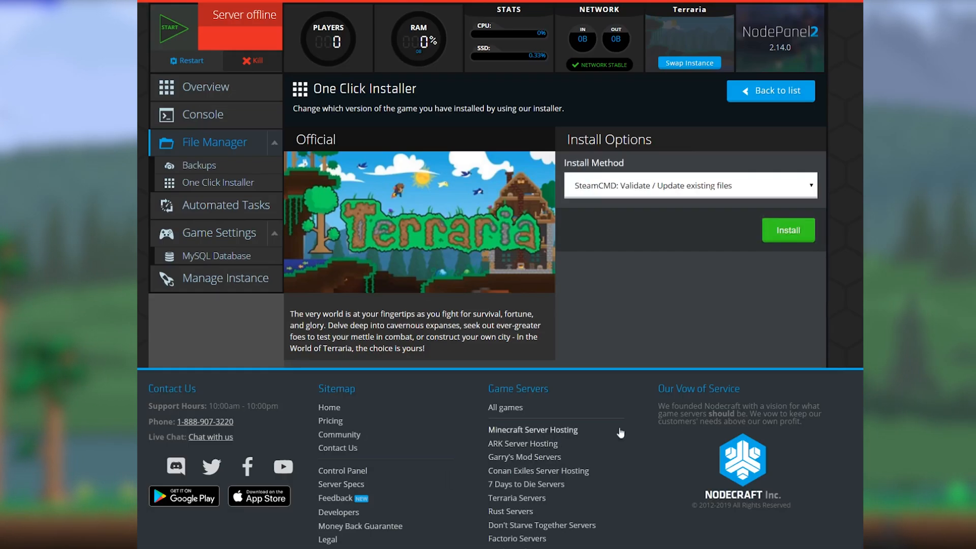
Step: Return to the full installer catalog and install tModLoader on the Terraria server
click(787, 230)
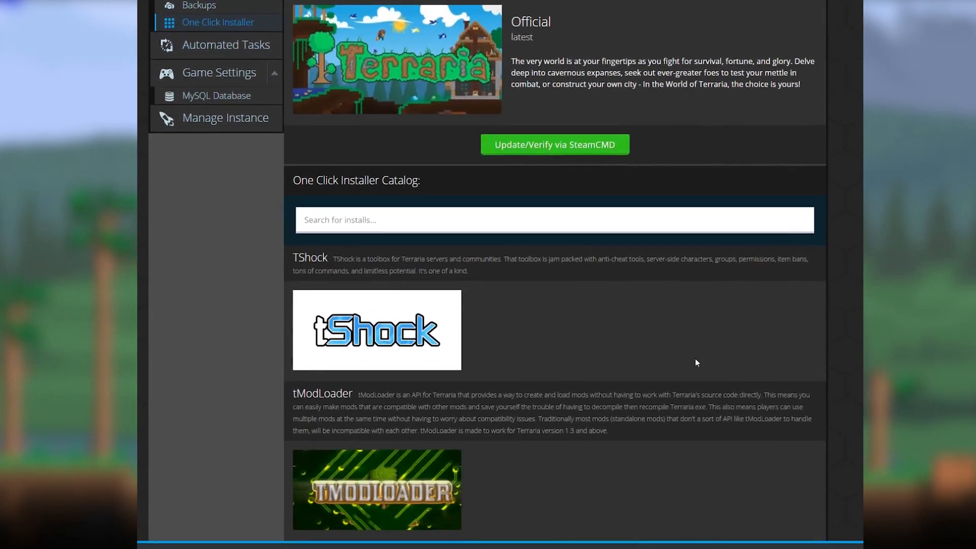
click(376, 488)
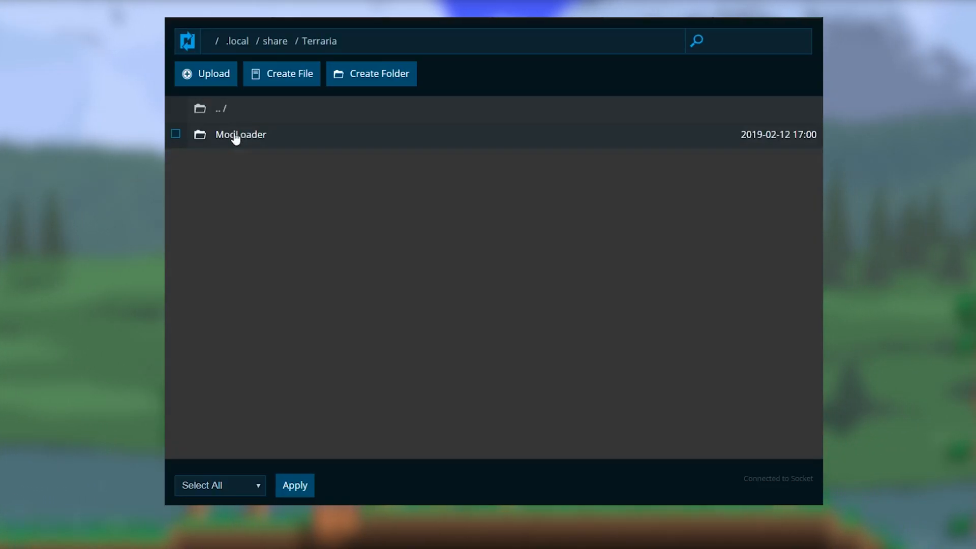
Step: Upload Mods.zip into ModLoader > Mods and unzip it to get CalamityMod, SpiritMod and ThoriumMod
click(241, 134)
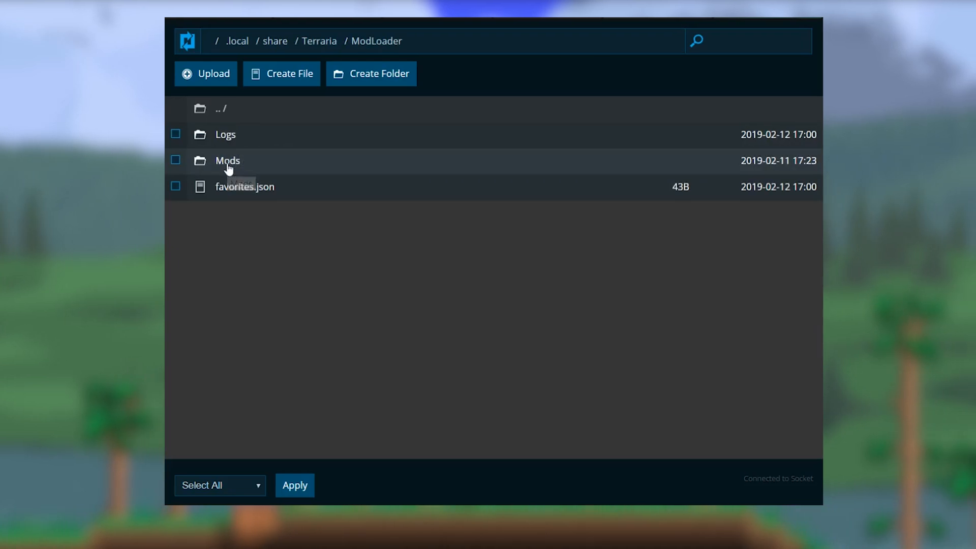
double_click(228, 161)
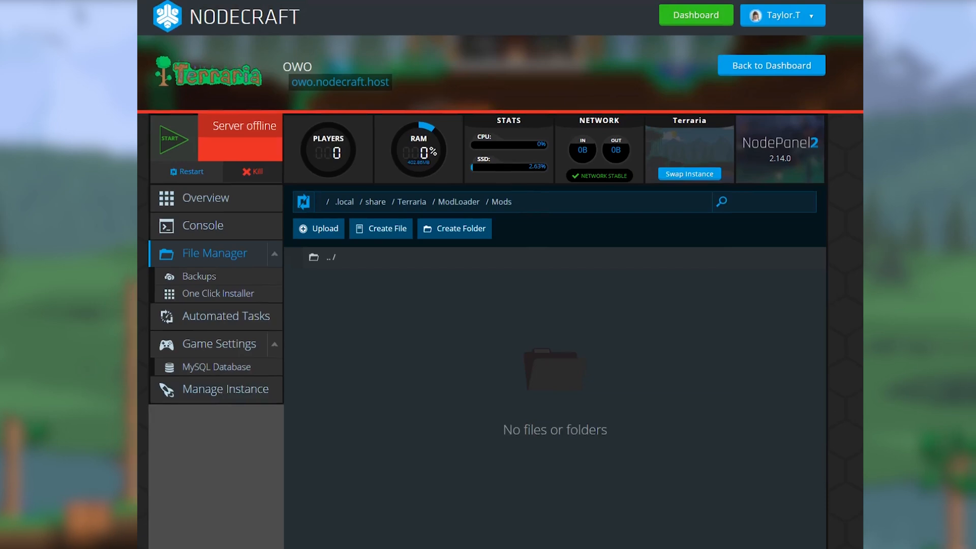
click(319, 228)
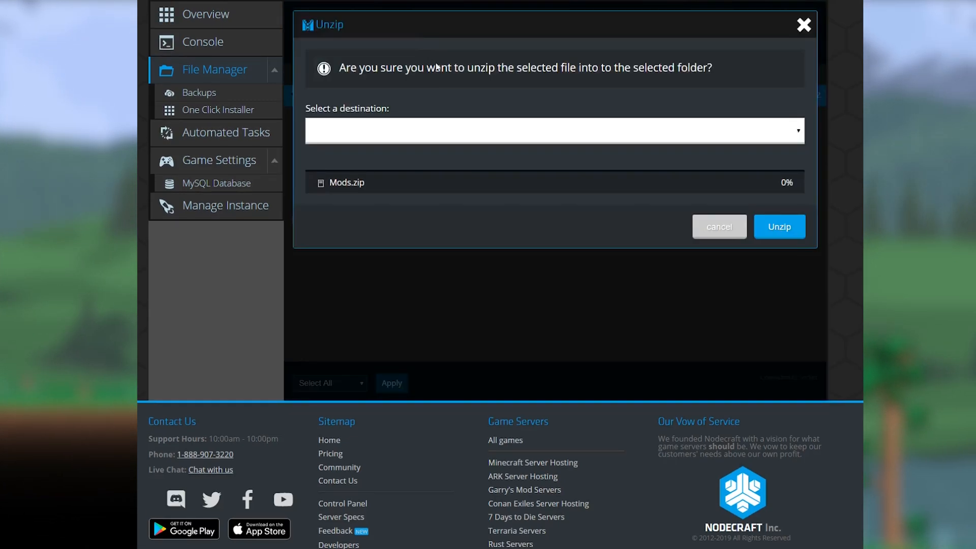
click(779, 226)
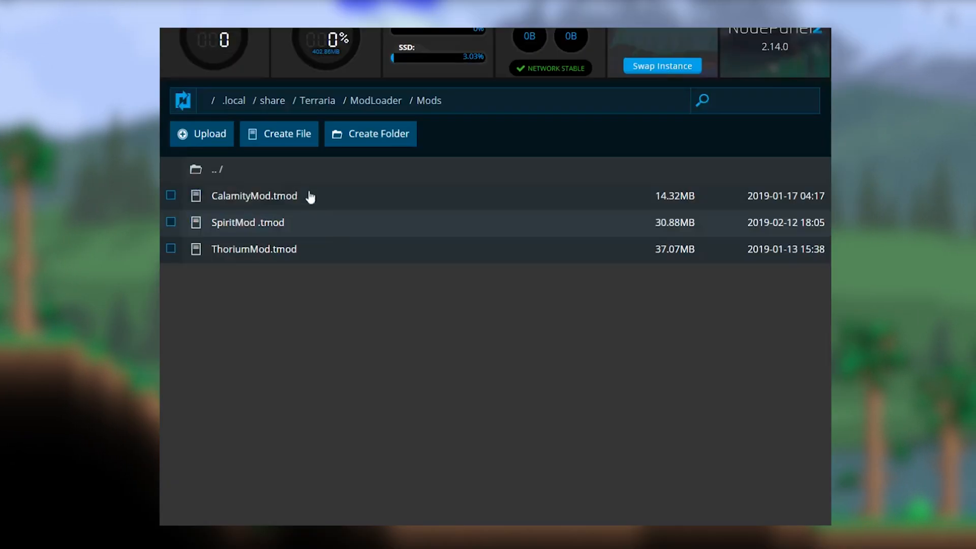
Step: Create and save enabled.json containing a JSON array of calamityMod, thorium and spiritmod
click(279, 134)
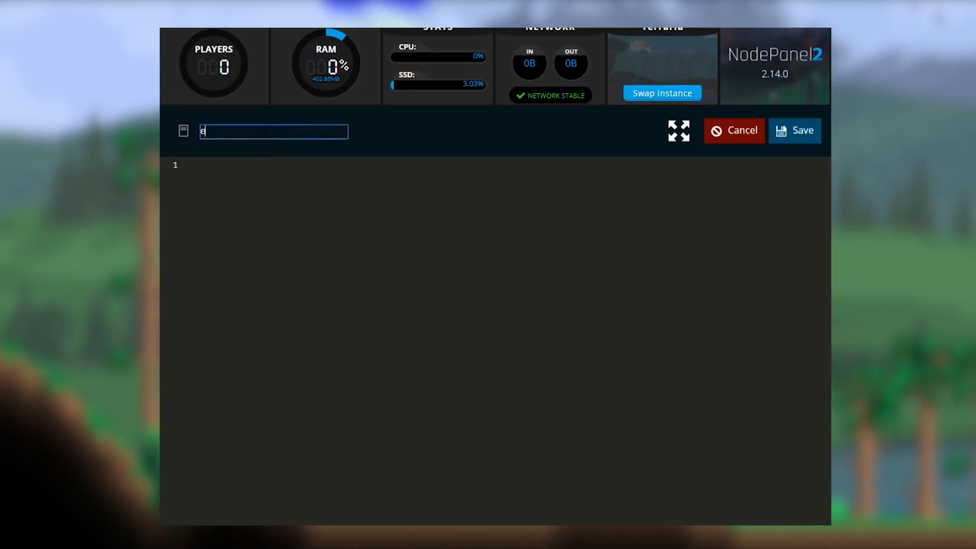
text(nabled.json)
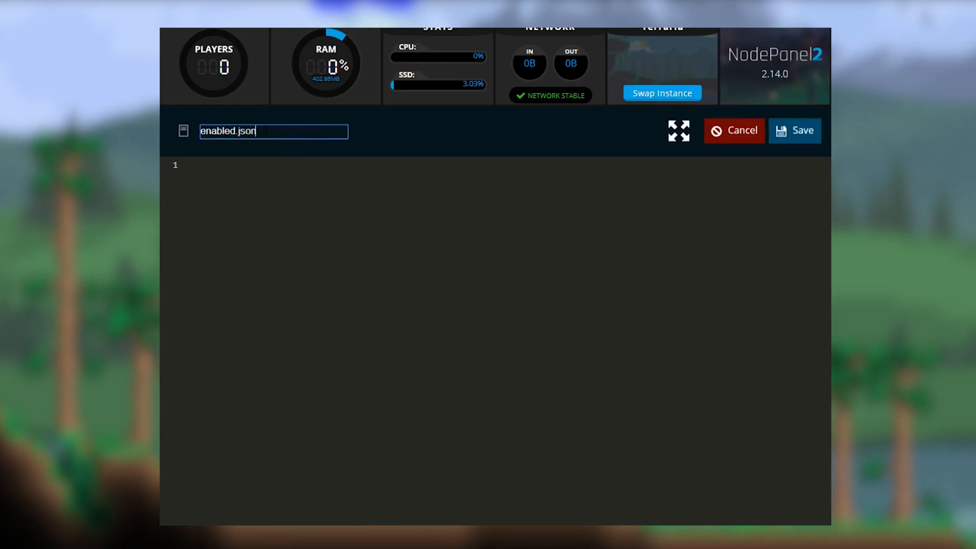
text([)
text(")
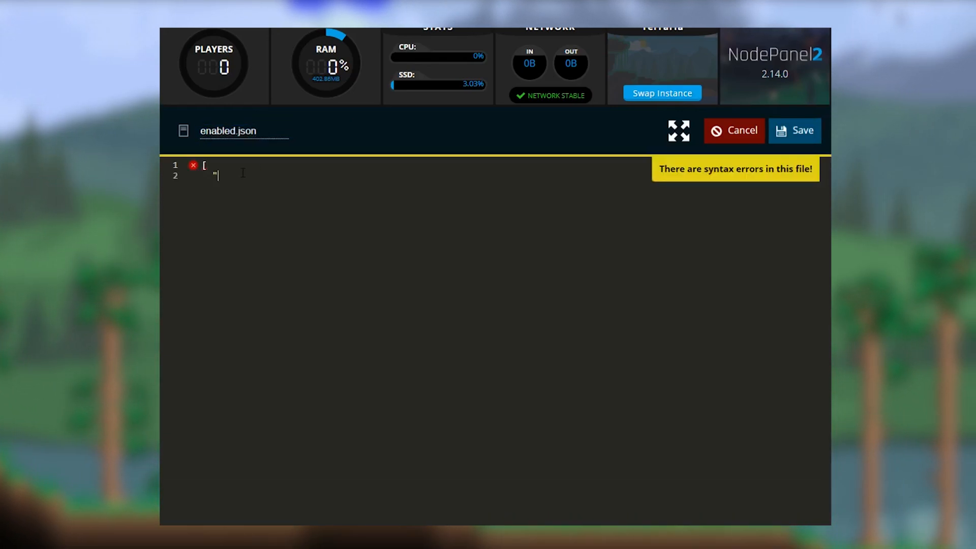
text(calamityMod)
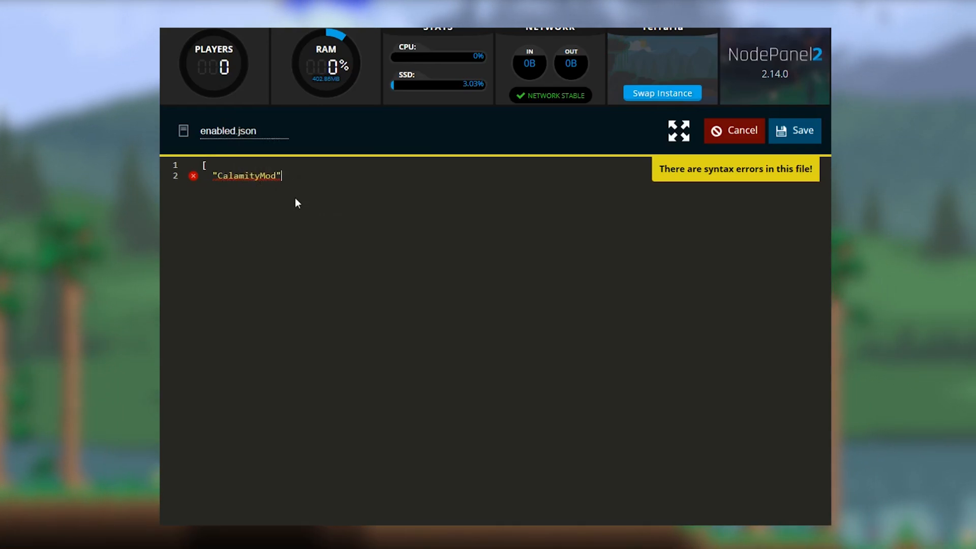
text(",)
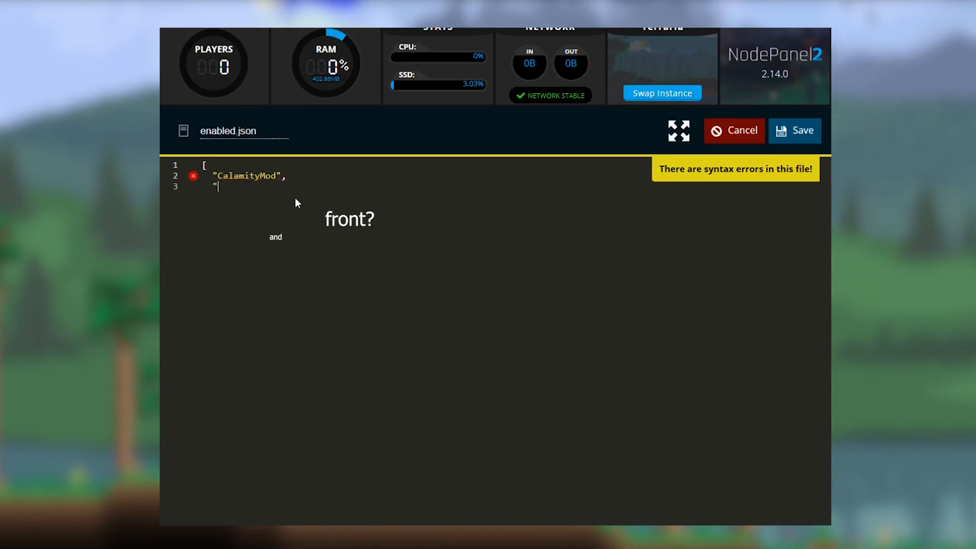
text(thorium)
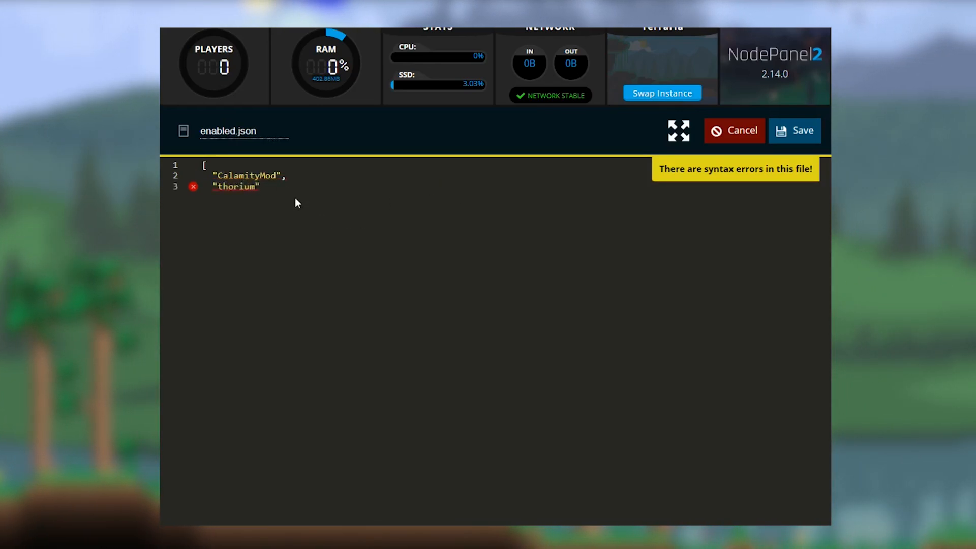
text("spiri)
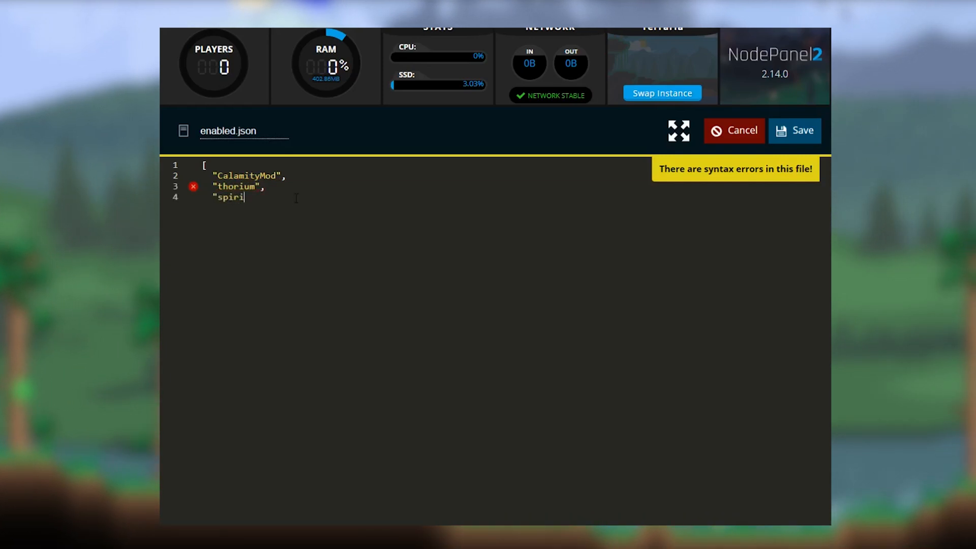
text(tmod")
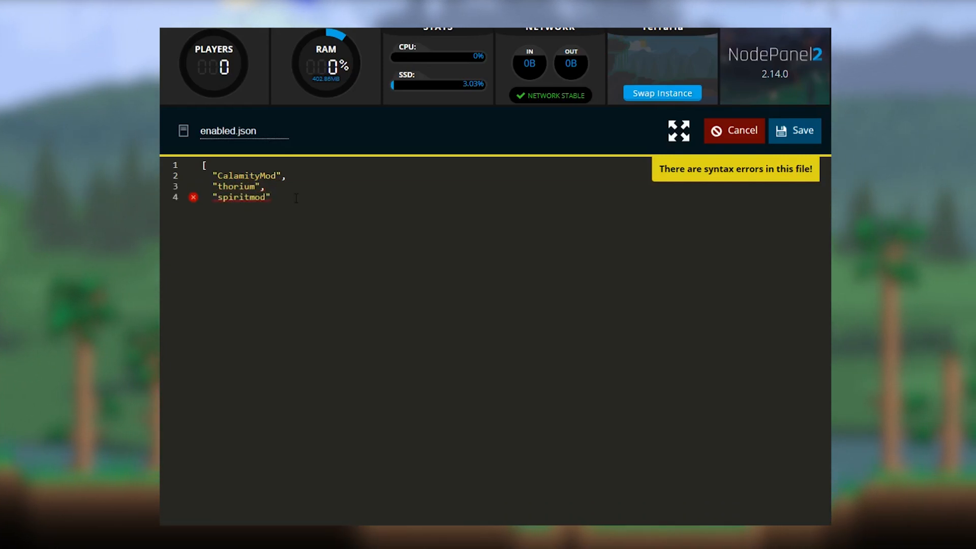
text(])
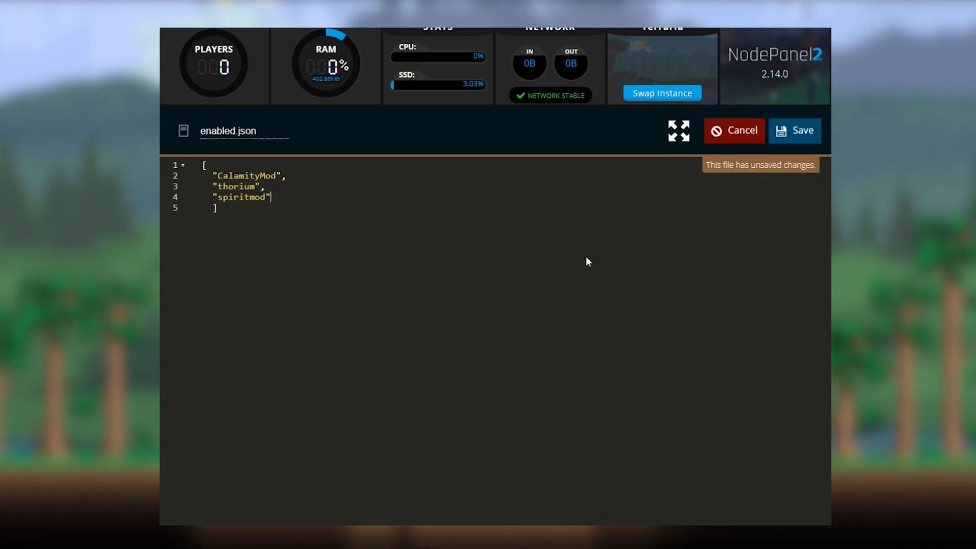
click(795, 130)
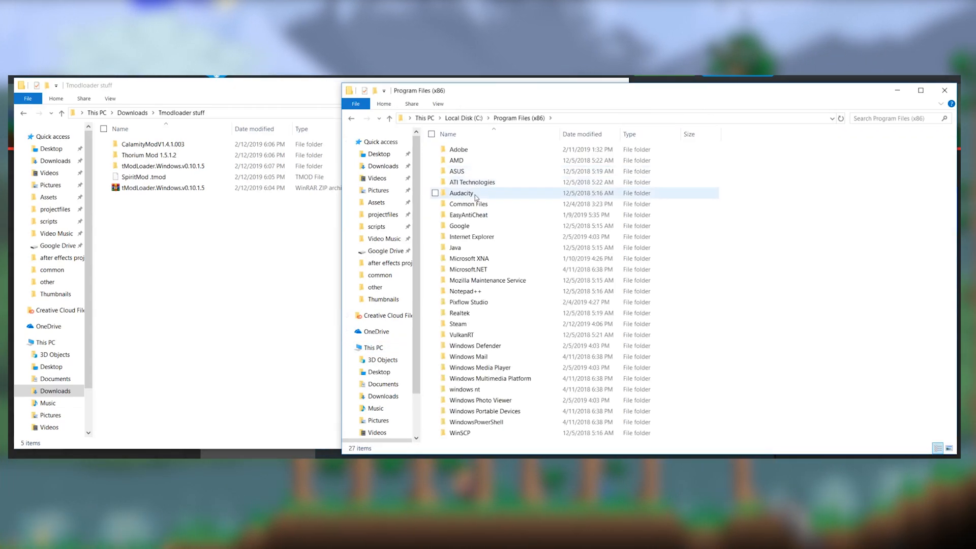
Step: Copy tModLoader's files into Steam\steamapps\common\Terraria, replacing the original Terraria.exe
double_click(457, 324)
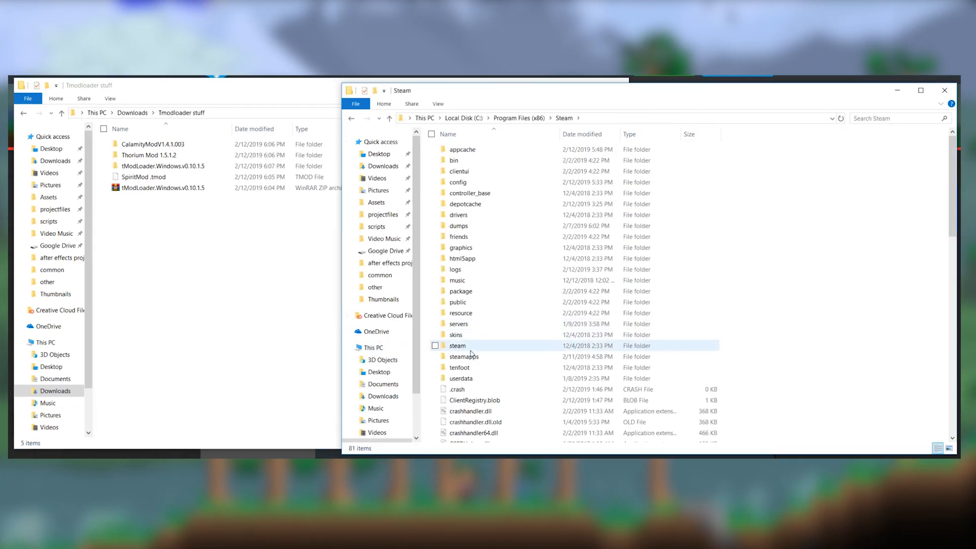
double_click(463, 356)
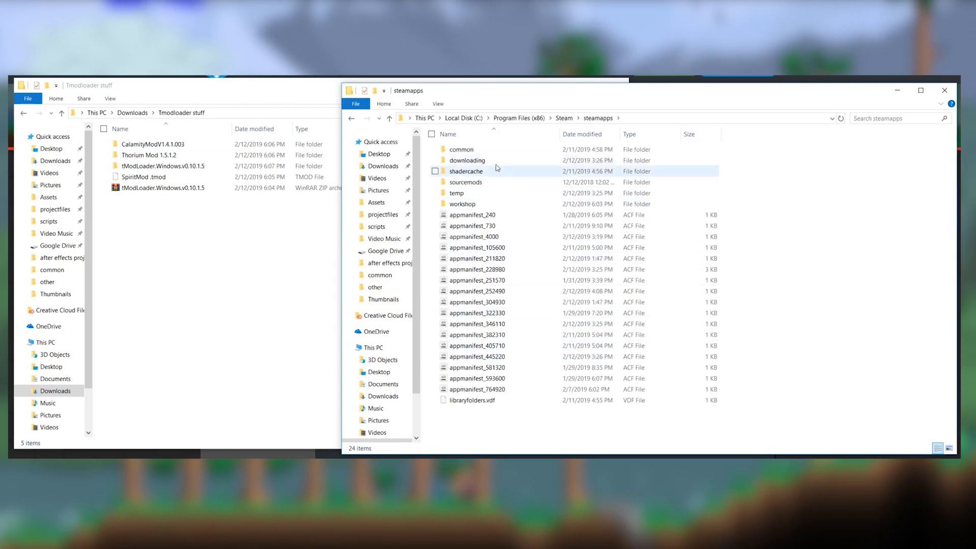
double_click(460, 149)
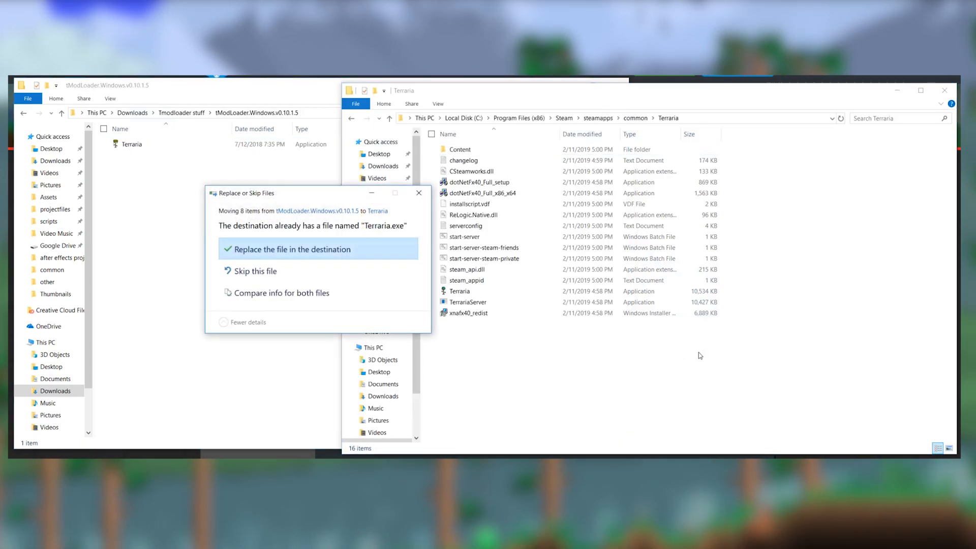
click(290, 249)
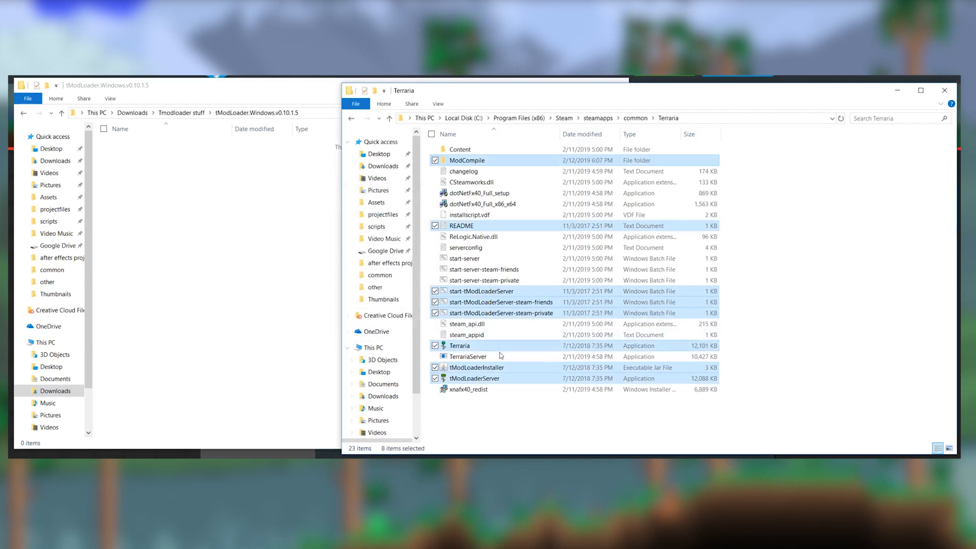
click(511, 420)
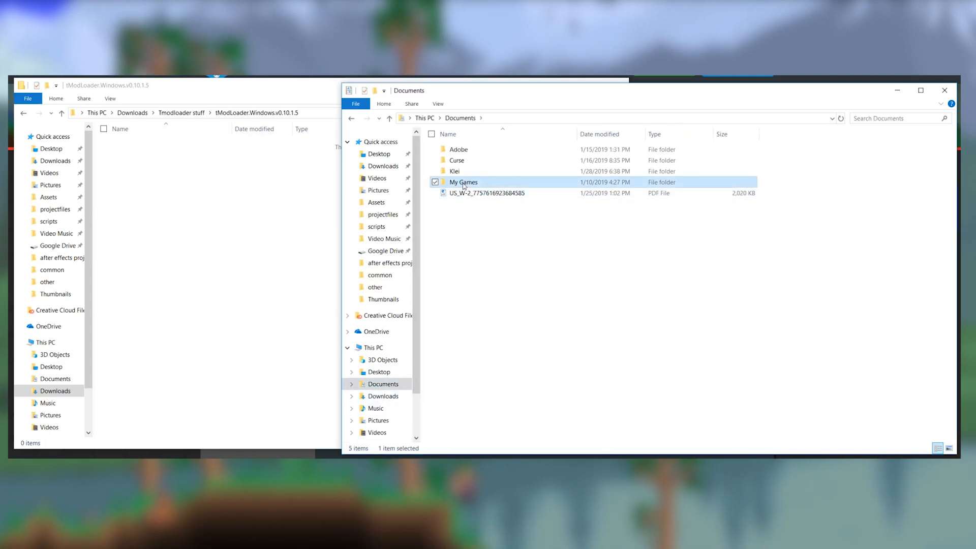
Step: Open Documents > My Games > Terraria > ModLoader, then view the Mods menu in modded Terraria
double_click(463, 182)
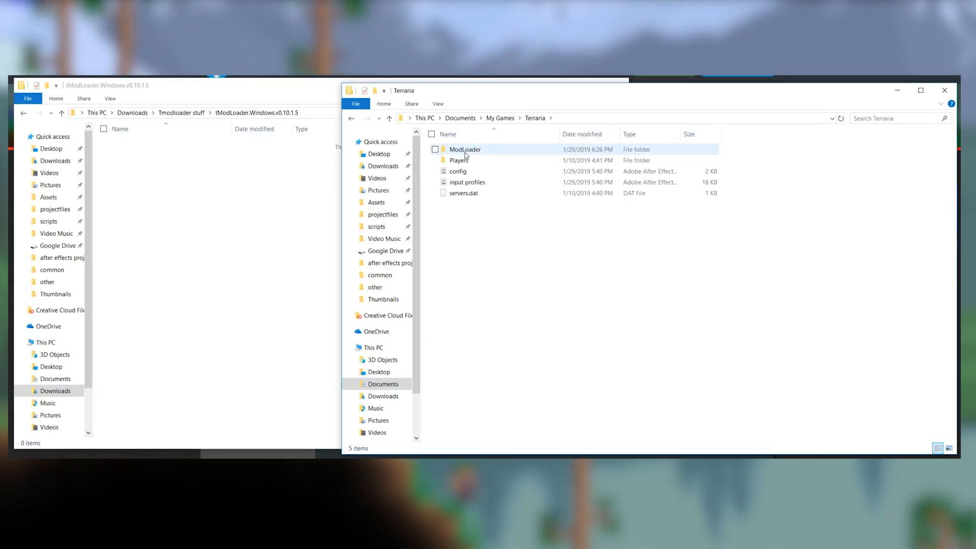
double_click(464, 149)
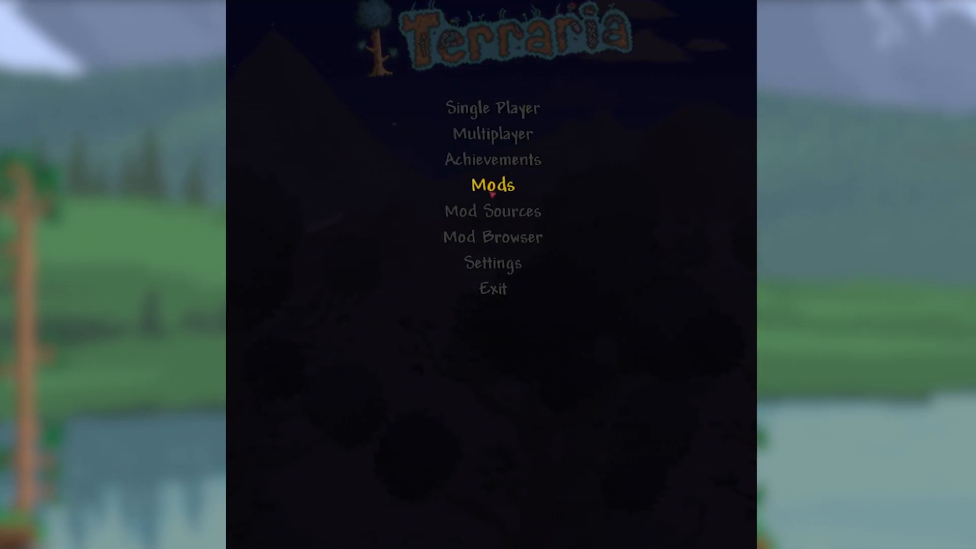
click(491, 185)
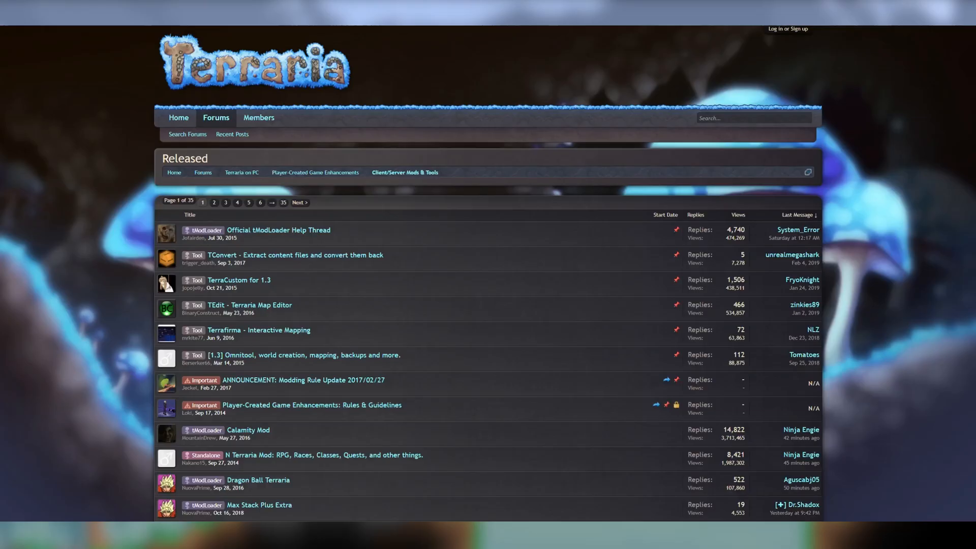
Step: Scroll the released Client/Server Mods & Tools list to find The Thorium Mod and AlchemistNPC
scroll(down, 3)
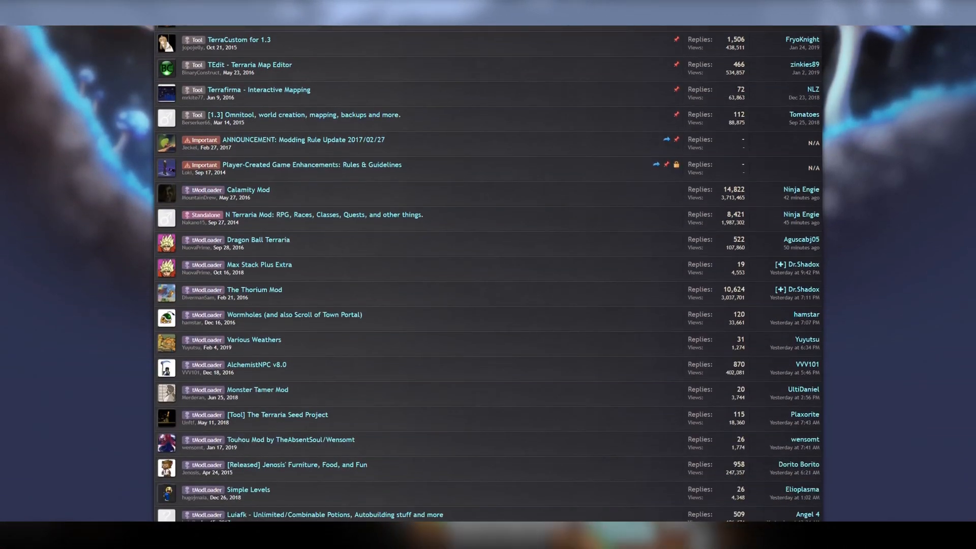